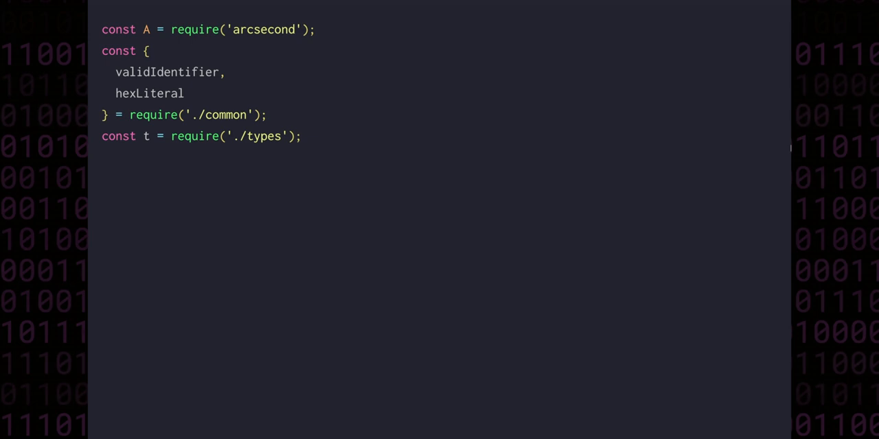
Step: Declare dataParser as a size-parameterised A.coroutine with isExport = Boolean(yield A.possibly(A.char('+')))
{"action": "type", "text": "const dataParser = size =>"}
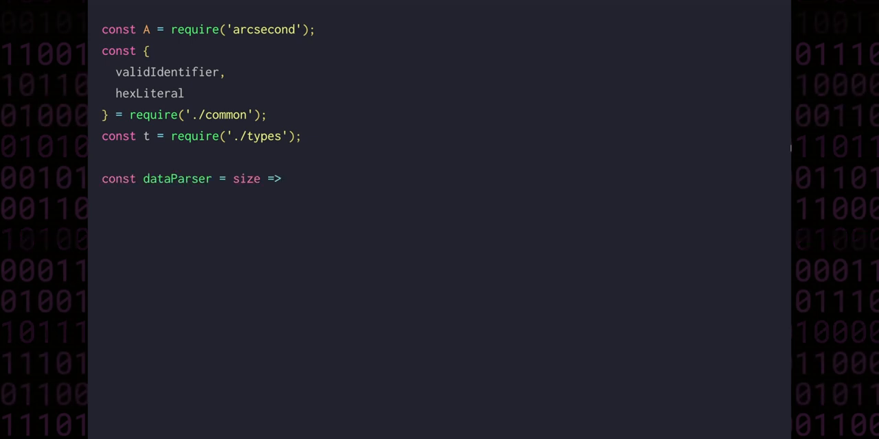
{"action": "type", "text": "A.coroutine(function* () {"}
{"action": "type", "text": "});"}
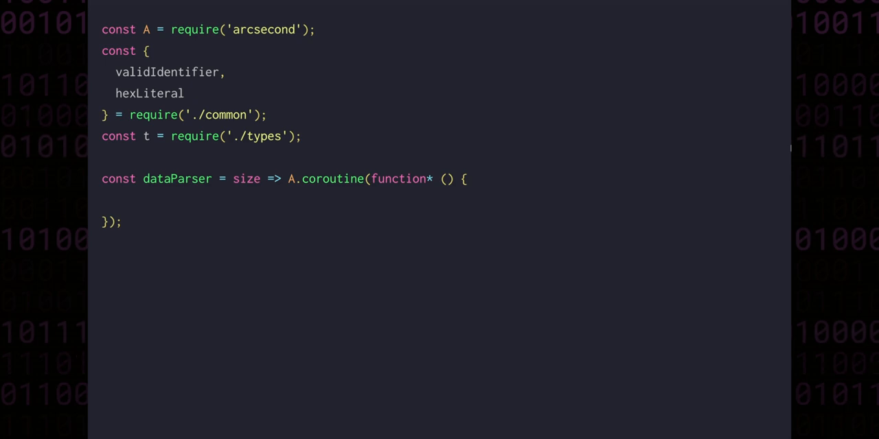
{"action": "type", "text": "const isExport = yield A.possibly(A.char('+'));"}
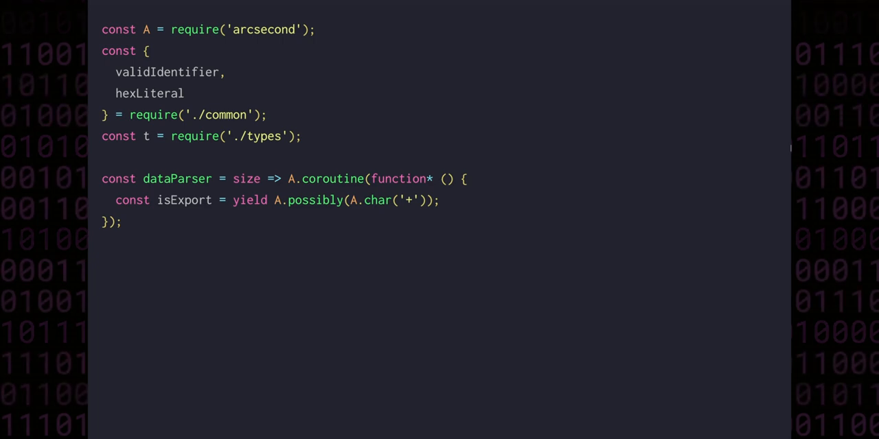
{"action": "type", "text": "Boolean("}
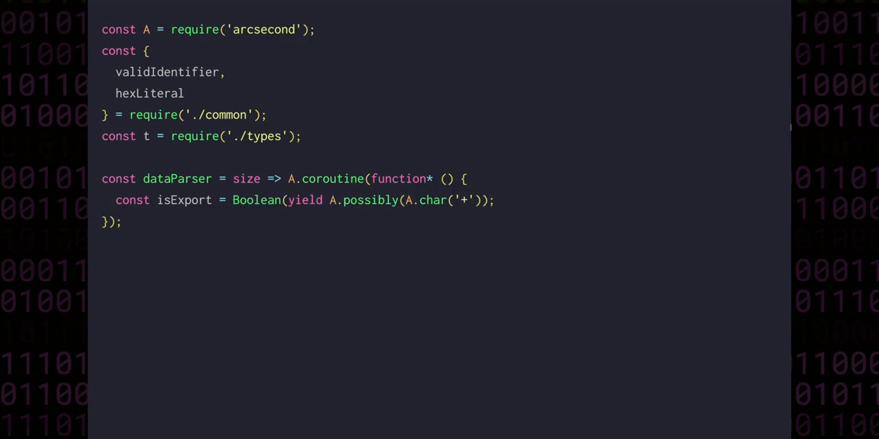
{"action": "type", "text": ")"}
{"action": "type", "text": "const name = yield validIdentifier;"}
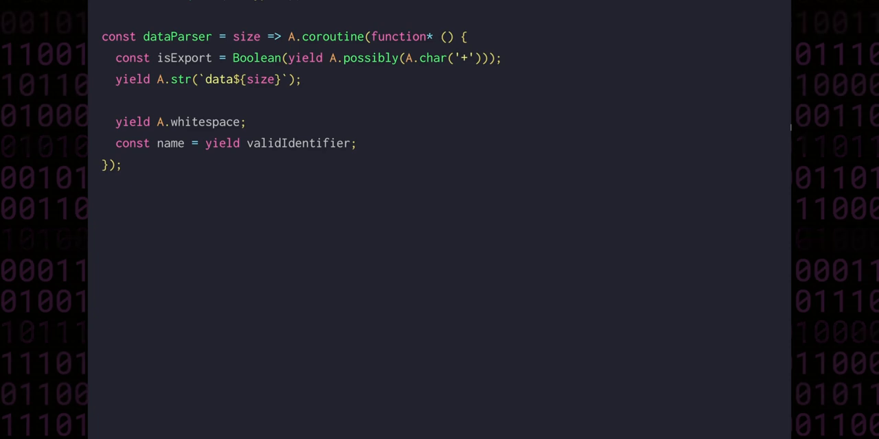
Step: Continue dataParser by yielding A.whitespace after the data keyword
{"action": "type", "text": "yield A.whitespace;"}
{"action": "type", "text": "const optionalWhit"}
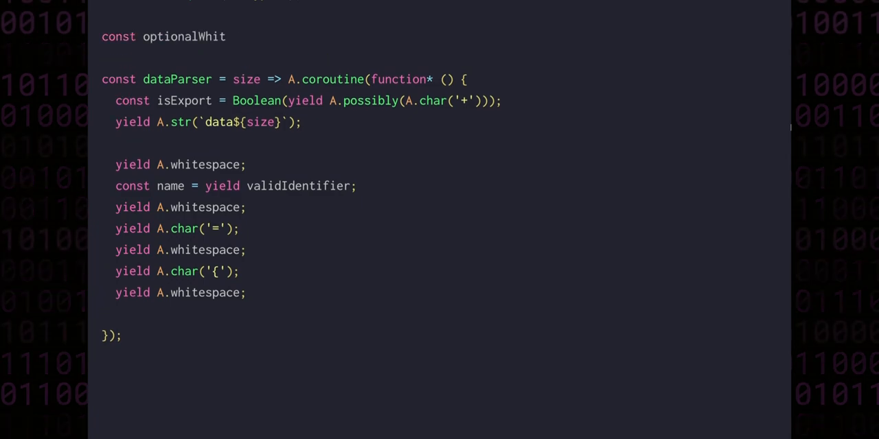
Step: Draft optionalWhitespaceSurrounded via A.sequenceOf with .map(([ws1, value, ws2]) => value)
{"action": "type", "text": "espaceSurrounded = parser => A.sequenceOf(["}
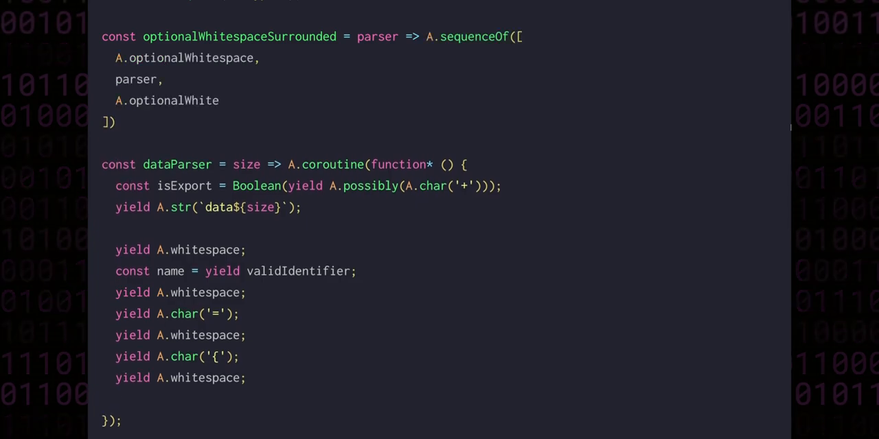
{"action": "type", "text": "space,"}
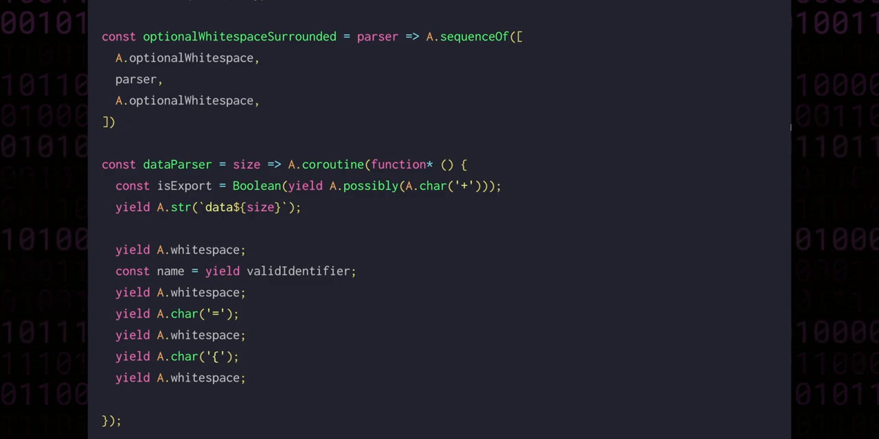
{"action": "type", "text": ".map(([ws1, value, ws2]) => value)"}
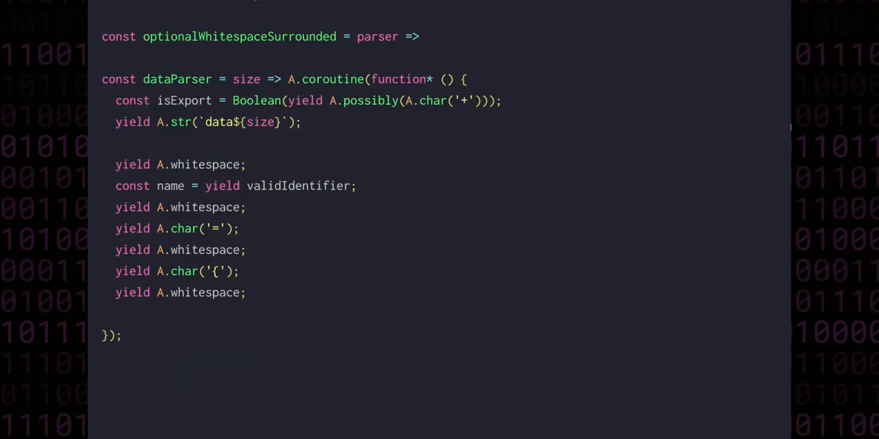
Step: Rewrite the helper using A.optionalWhitespace chains ending with .map(() => result)
{"action": "type", "text": "A.optionalWhitespace"}
{"action": "type", "text": ".chain(() => parser"}
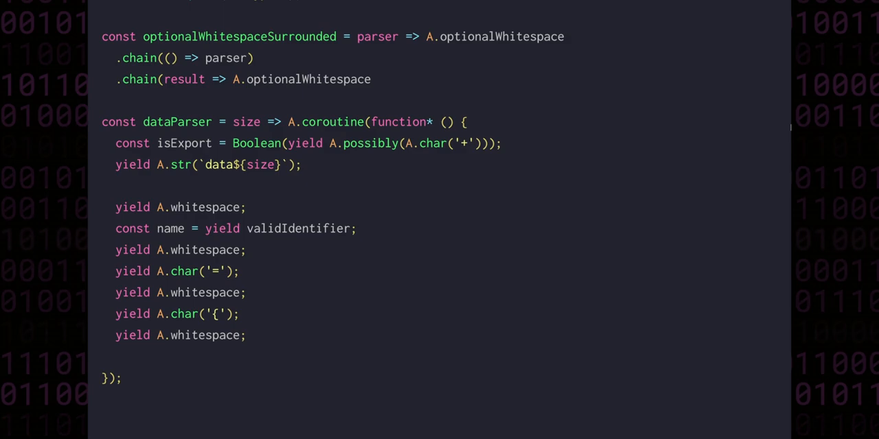
{"action": "type", "text": ".map(() => result))"}
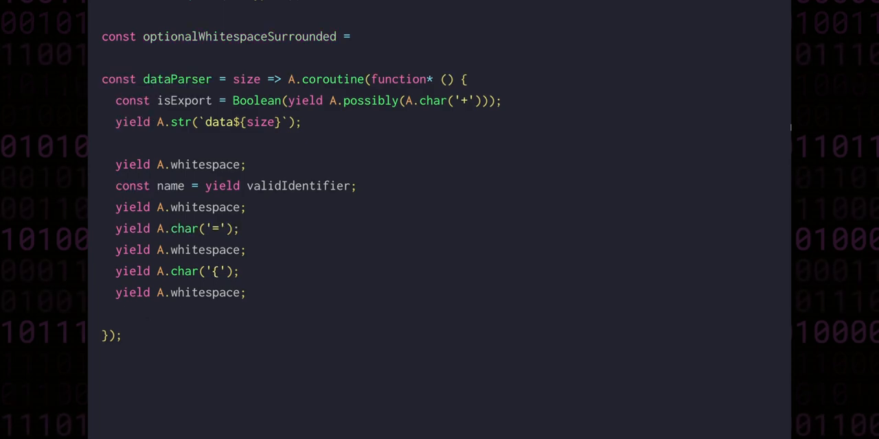
Step: Define optionalWhitespaceSurrounded as A.between(A.optionalWhitespace)(A.optionalWhitespace)
{"action": "type", "text": "A.between"}
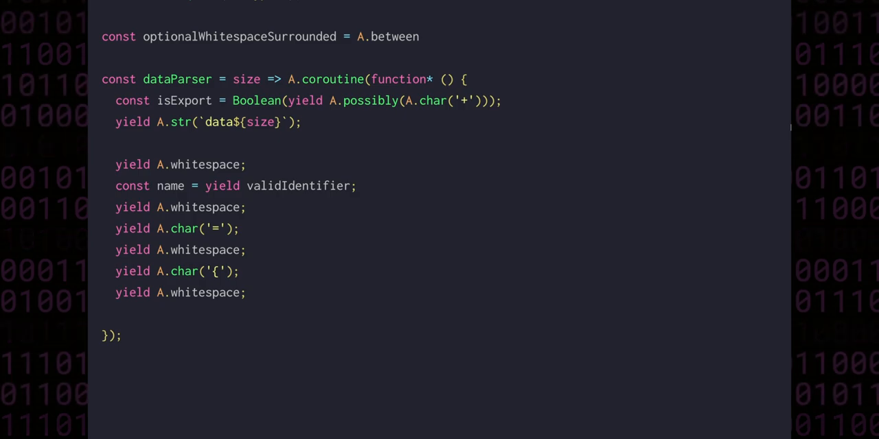
{"action": "type", "text": "(A.optionalWhitespace)("}
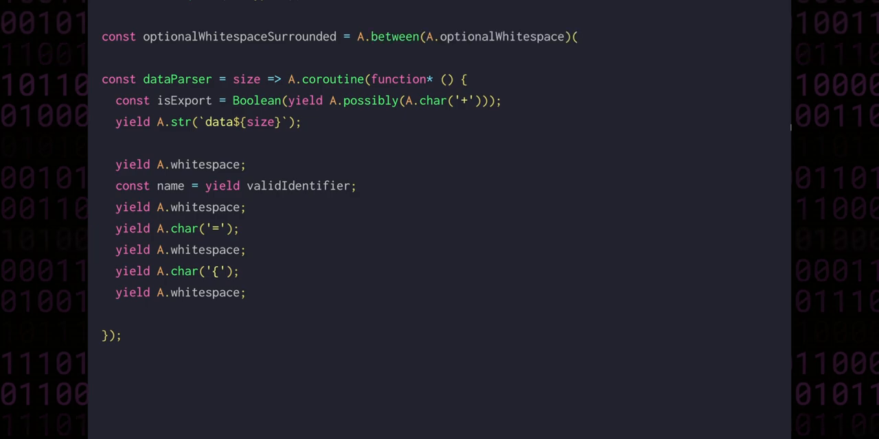
{"action": "type", "text": "(A.optionalWhitespace);"}
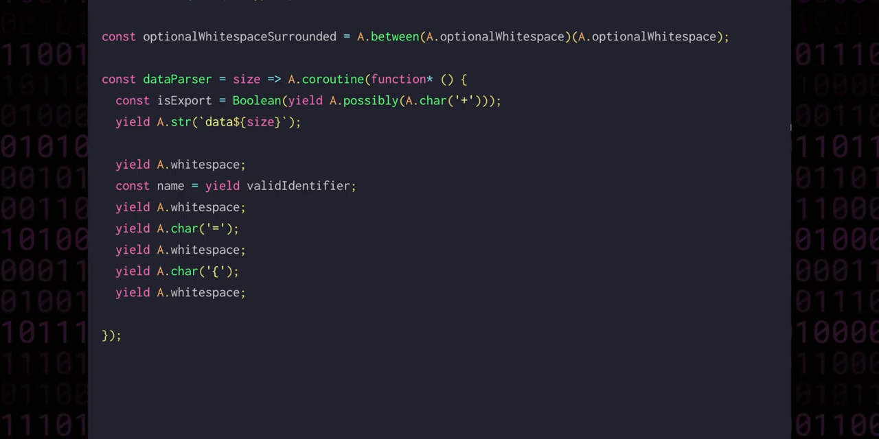
Step: Add const commaSeparated = A.sepBy(optionalWhitespaceSurrounded(A.char(',')))
{"action": "type", "text": "const co"}
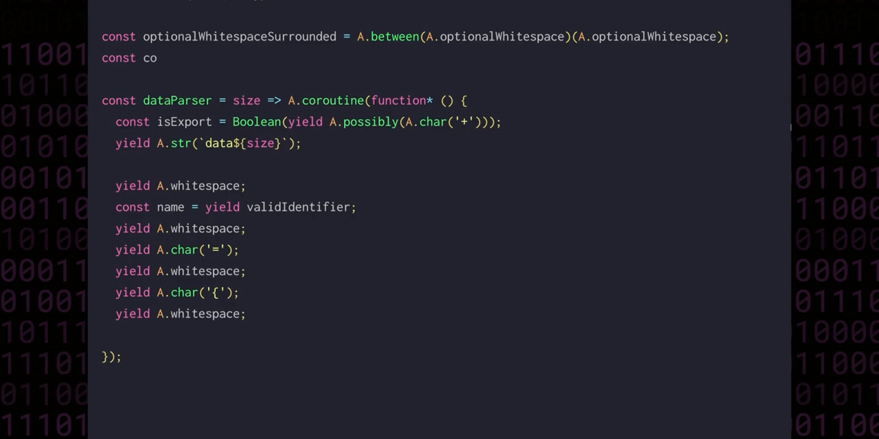
{"action": "type", "text": "mmaSeparated = A.sepBy(optionalWhitespaceSurrounde"}
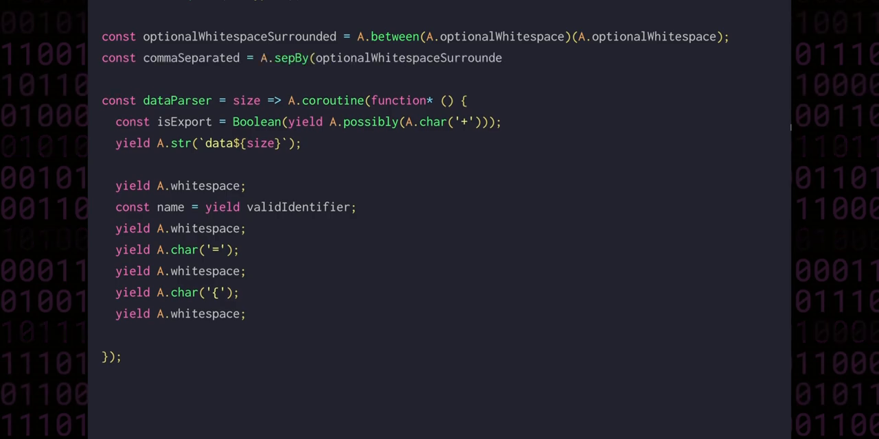
{"action": "type", "text": "d(A.char(',')));"}
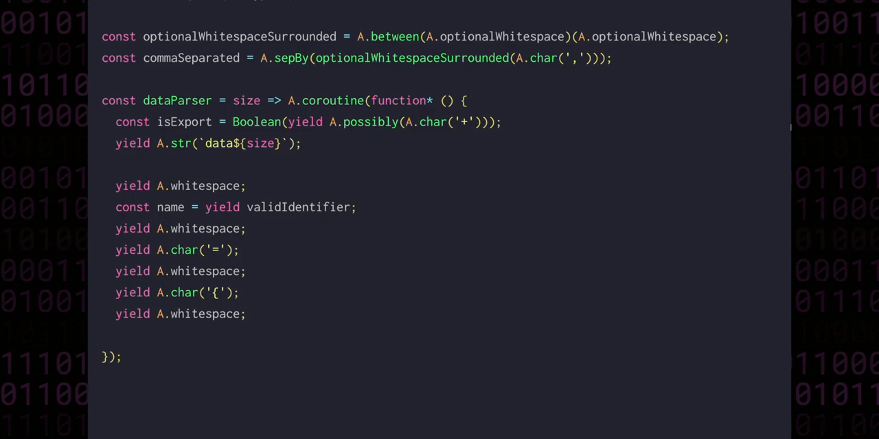
Step: Collect values with yield commaSeparated(hexLiteral) and yield the closing brace in dataParser
{"action": "scroll", "scroll_direction": "down", "scroll_amount": 3}
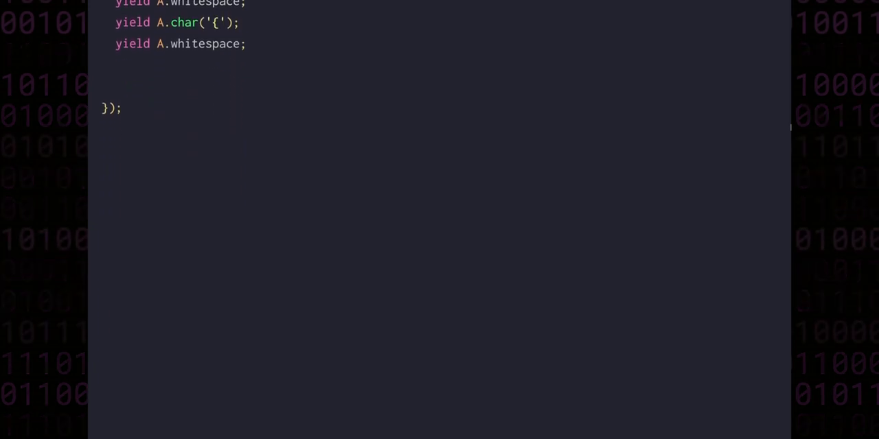
{"action": "type", "text": "const values = yield commaSeparated"}
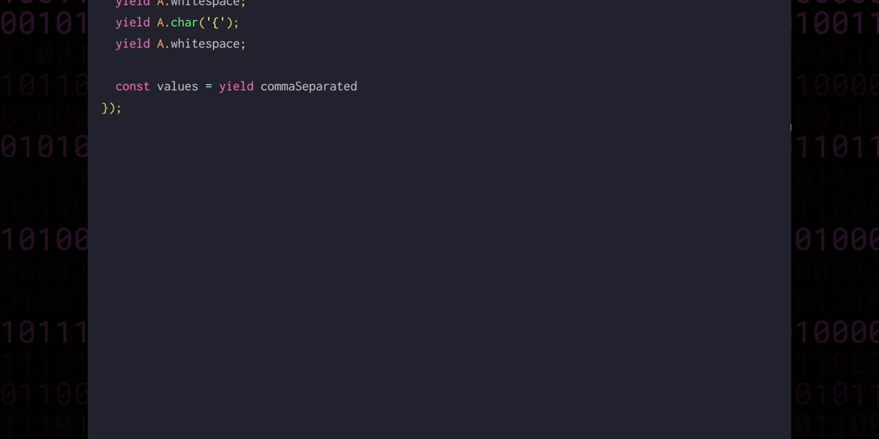
{"action": "type", "text": "(hexLiteral);"}
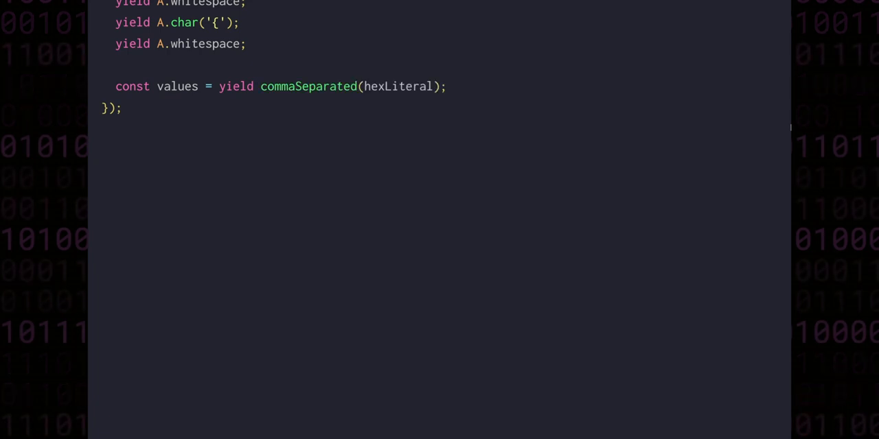
{"action": "type", "text": "yield A.whitespace;"}
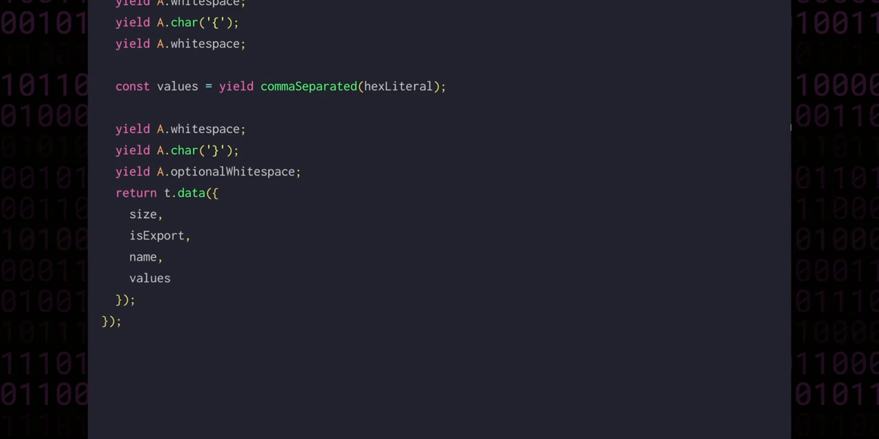
Step: Export data8: dataParser(8) and data16: dataParser(16) from the module
{"action": "scroll", "scroll_direction": "down", "scroll_amount": 3}
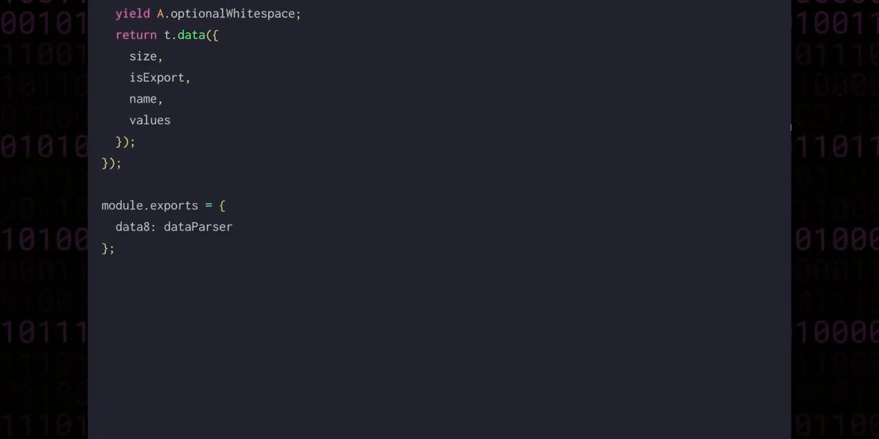
{"action": "type", "text": "(8),"}
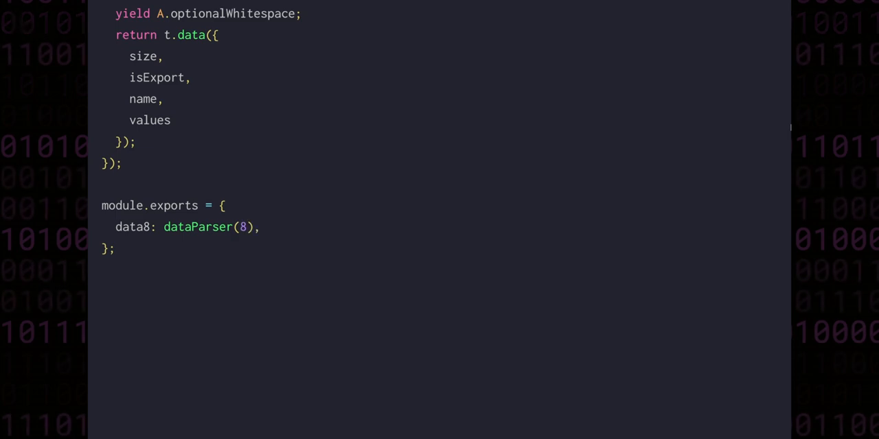
{"action": "type", "text": "data16: dataParser(16),"}
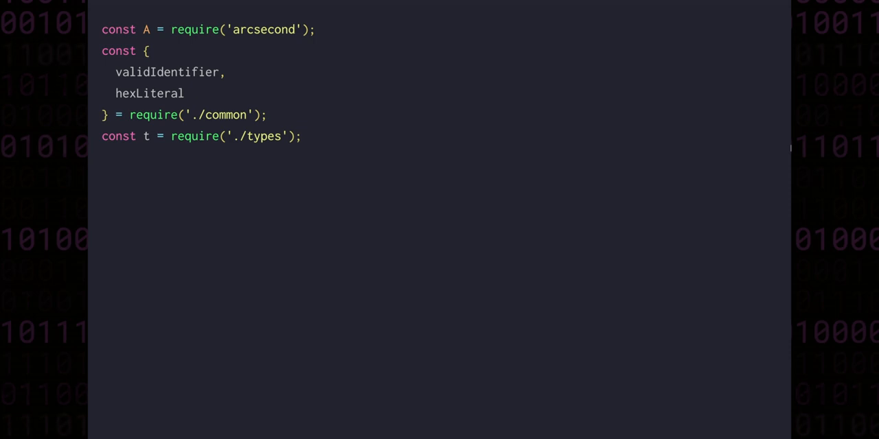
Step: Write constantParser as an A.coroutine reading isExport = Boolean(yield A.possibly(A.char('+'))) and optional whitespace
{"action": "type", "text": "const constantParser = A.coroutine(function* () {"}
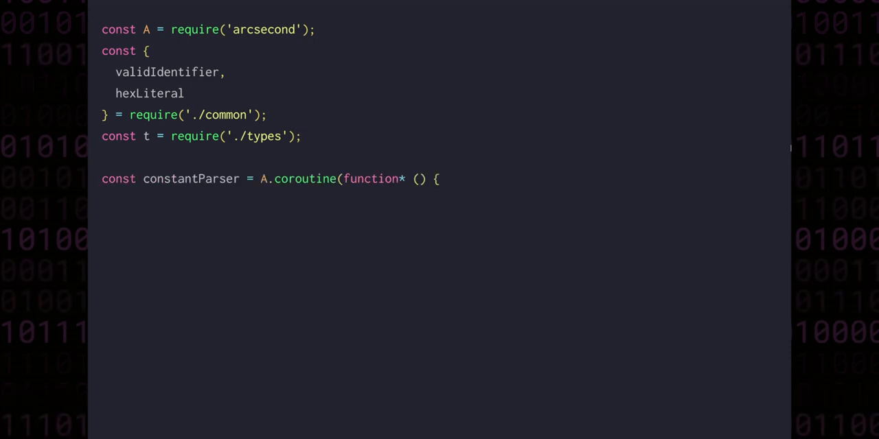
{"action": "type", "text": "const isExport = Boolean(yield A.possib"}
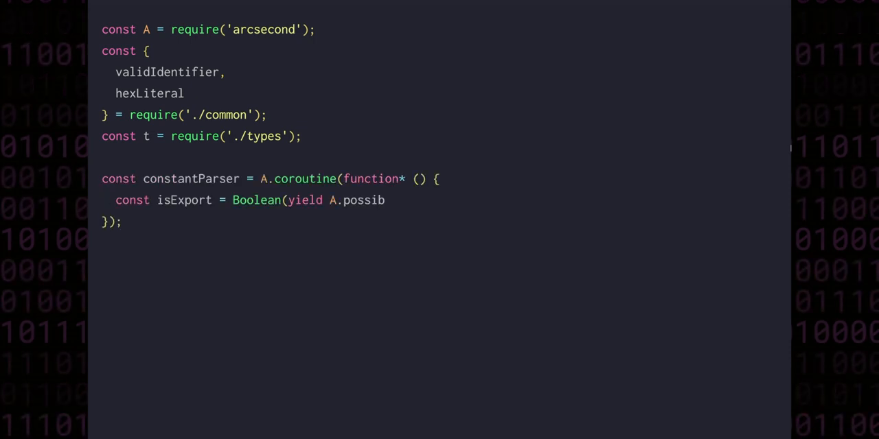
{"action": "type", "text": "ly(A.char('+')));"}
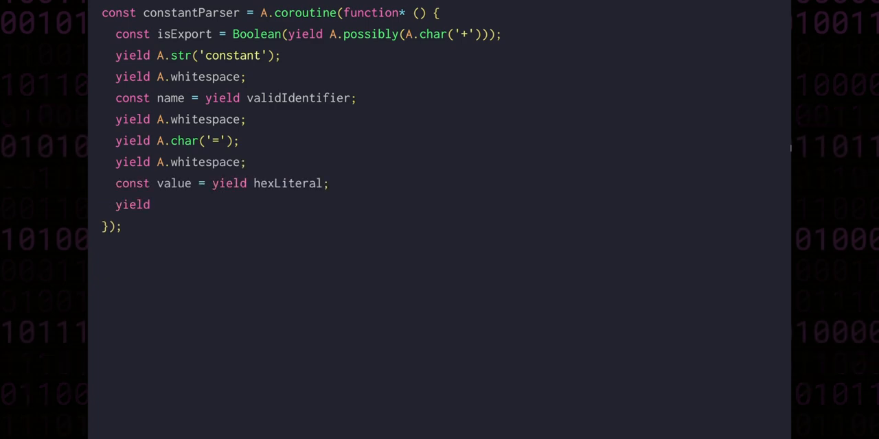
{"action": "type", "text": "A.optionalWhitespace;"}
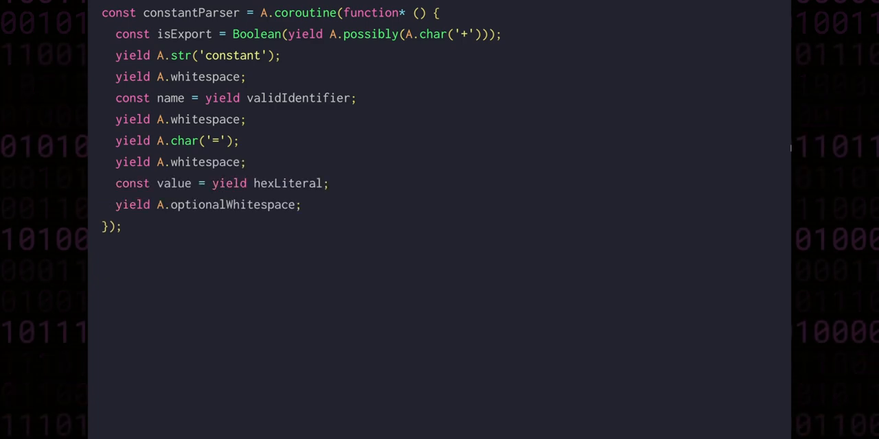
Step: Return t.constant from constantParser and set module.exports = constantParser
{"action": "type", "text": "return t.constant({"}
{"action": "type", "text": "module.exports = constantP"}
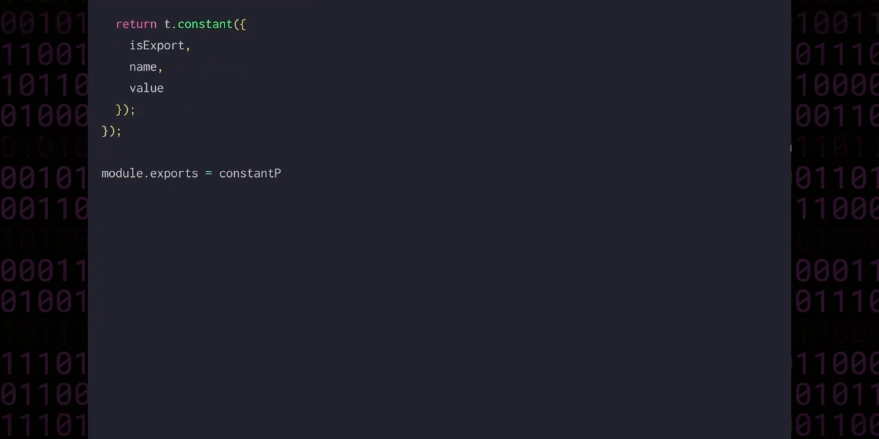
{"action": "type", "text": "arser;"}
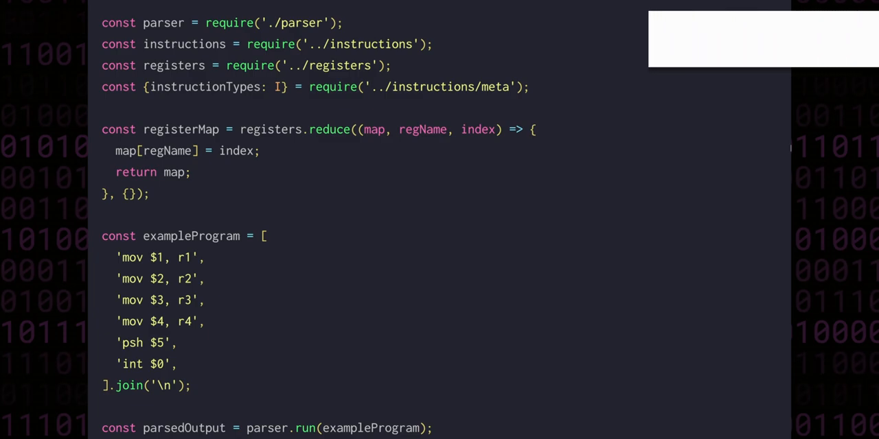
Step: Write constant code_constant = $C0DE and data16 words = { $0506, $0708, $090A, $0B0C } in exampleProgram
{"action": "scroll", "scroll_direction": "down", "scroll_amount": 3}
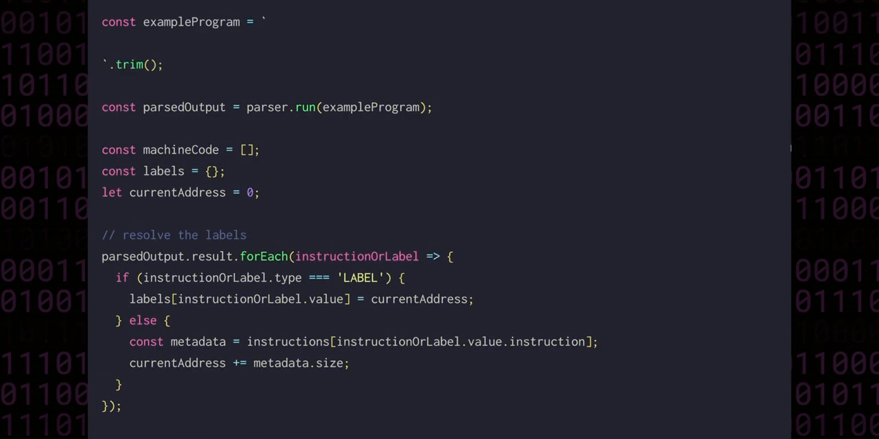
{"action": "type", "text": "constant code_constant = $C0DE"}
{"action": "type", "text": "+data8 bytes = { $01,   $02,   $03,   $04   "}
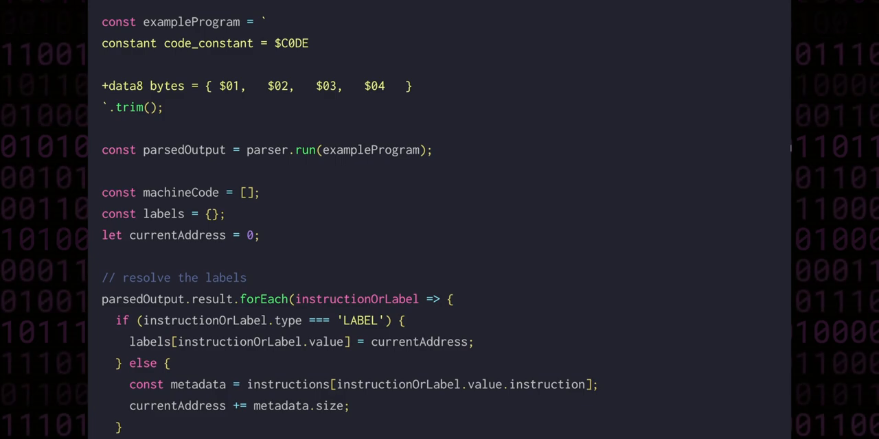
{"action": "type", "text": "data16 words = { $0506,"}
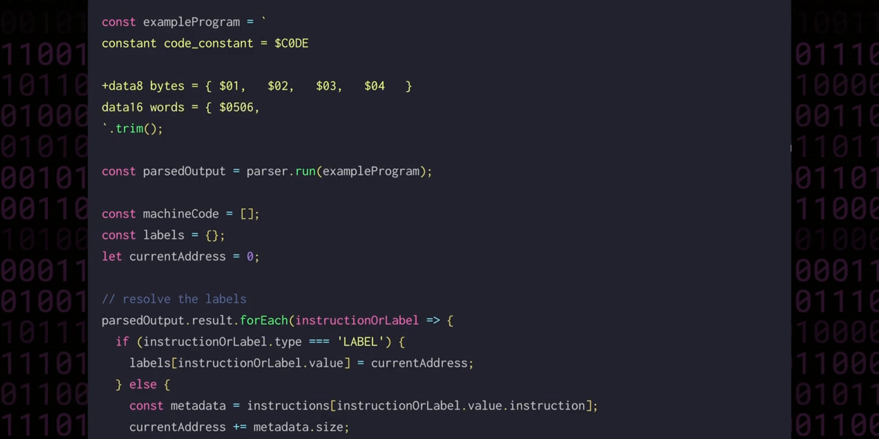
{"action": "type", "text": "$0708, $090A, $0B0C }"}
{"action": "type", "text": "code:"}
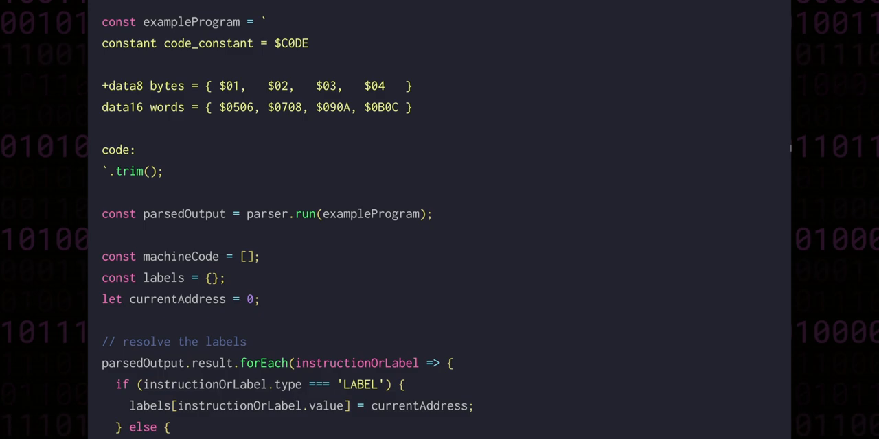
Step: Add the instruction mov [!code_constant], &1234 under the code label
{"action": "type", "text": "mov [!code"}
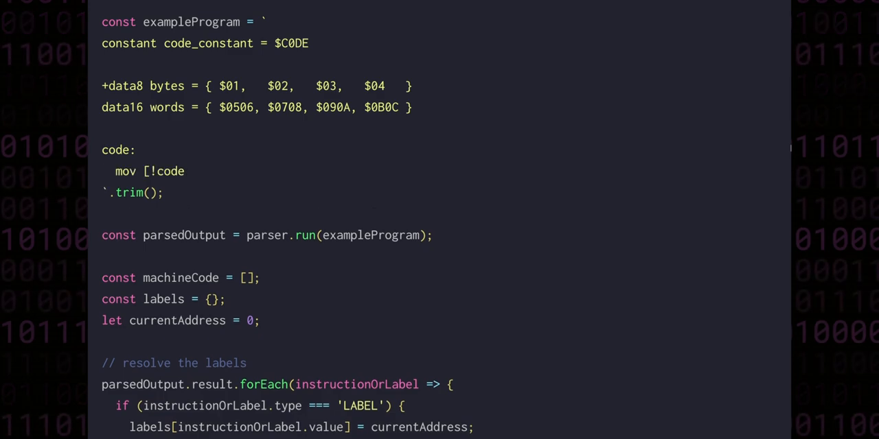
{"action": "type", "text": "_constant], &1234"}
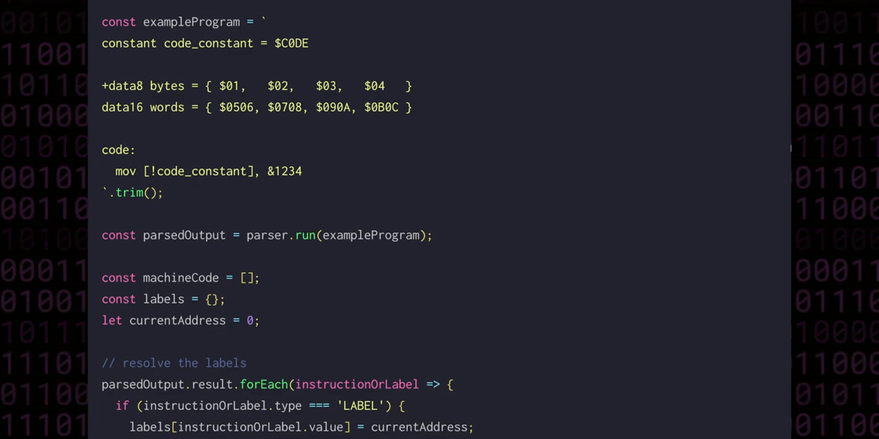
Step: Add if (parsedOutput.isError) { throw new Error(parsedOutput.error); } after parsing
{"action": "type", "text": "if (parsedOutput.isError) {"}
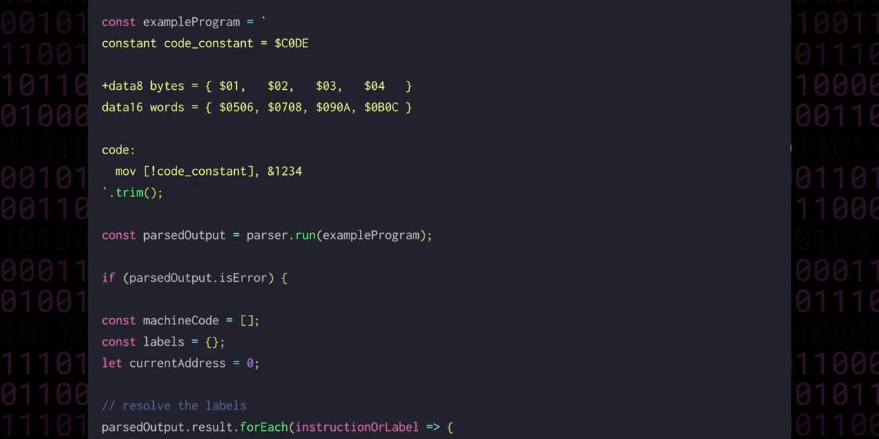
{"action": "type", "text": "throw new Error(parsedOutput.error);"}
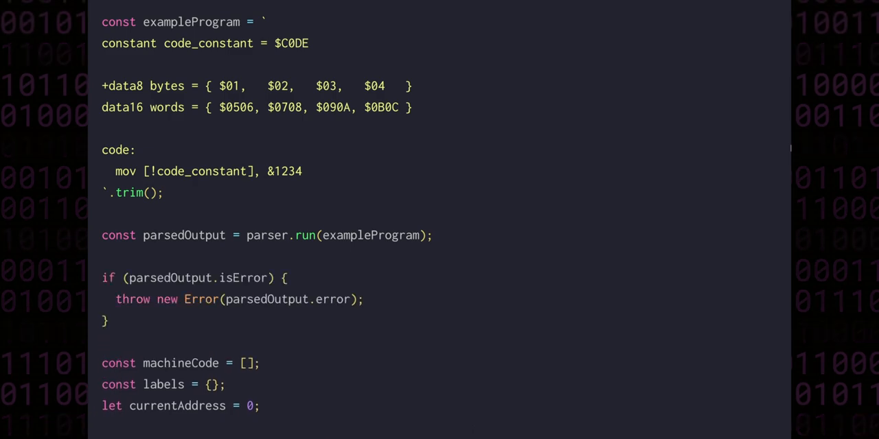
{"action": "scroll", "scroll_direction": "down", "scroll_amount": 3}
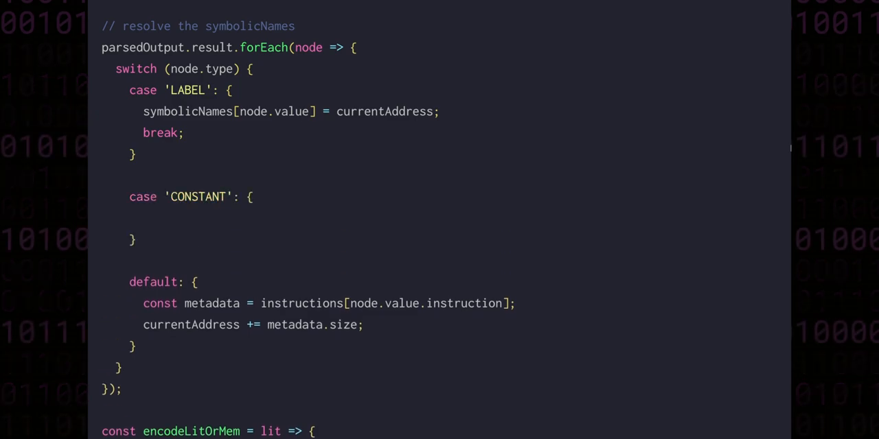
Step: Fill the CONSTANT case with symbolicNames[node.value.name] = parseInt(node.value.value.value, 16)
{"action": "type", "text": "symbolicNames[node.value.name] ="}
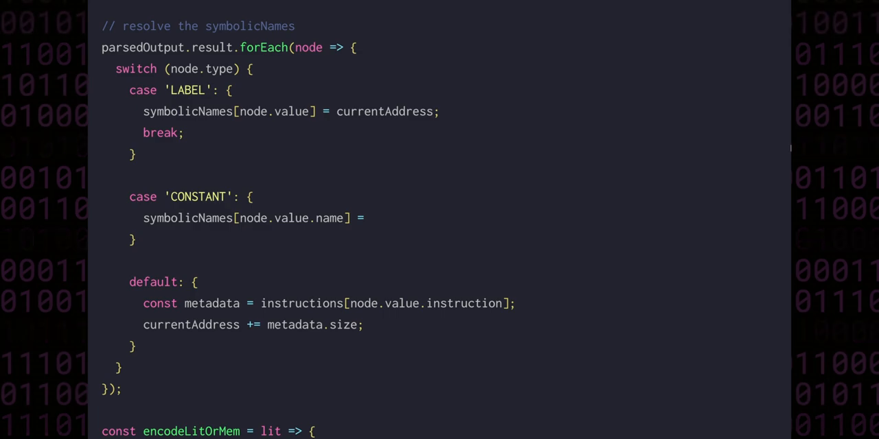
{"action": "type", "text": "parseInt(node.value.value.value, 16) & 0xffff;"}
{"action": "type", "text": "break;"}
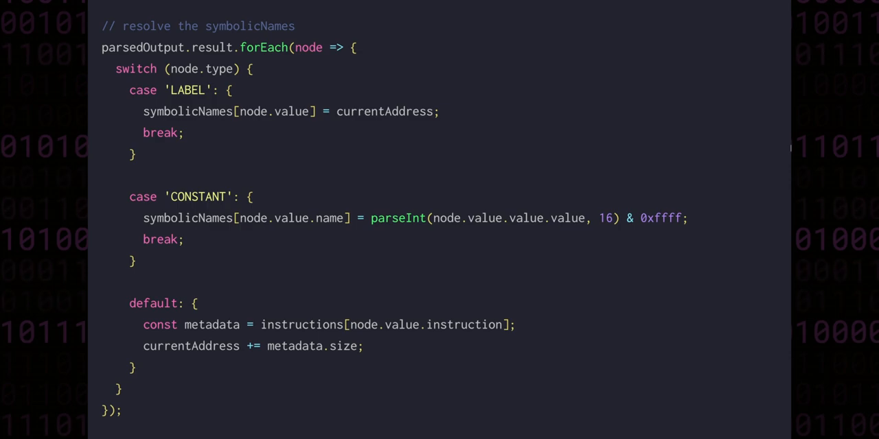
{"action": "scroll", "scroll_direction": "down", "scroll_amount": 3}
{"action": "type", "text": "case 'DATA': {"}
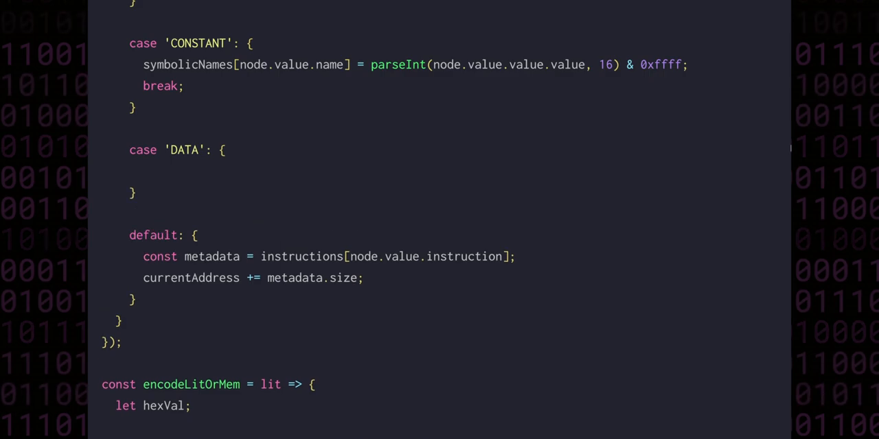
Step: Add the DATA case assigning currentAddress, computing sizeOfEachValueInBytes and totalSizeOfDataInBytes, then advancing currentAddress
{"action": "type", "text": "symbolicNames[node.value.name] = curr"}
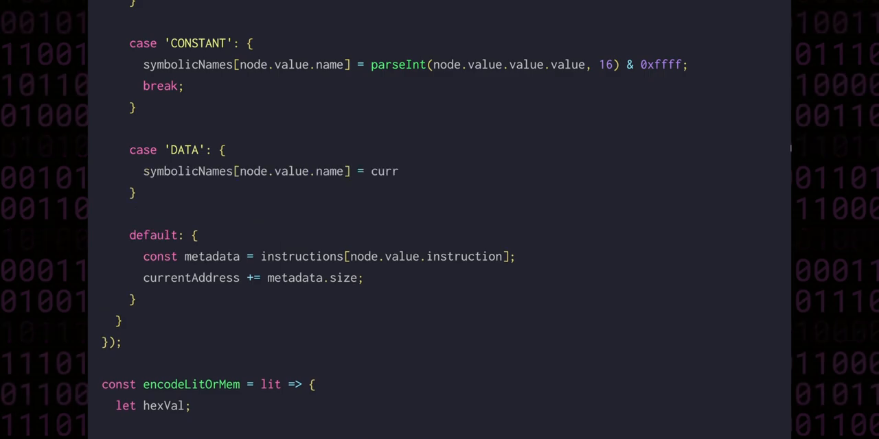
{"action": "type", "text": "entAddress;"}
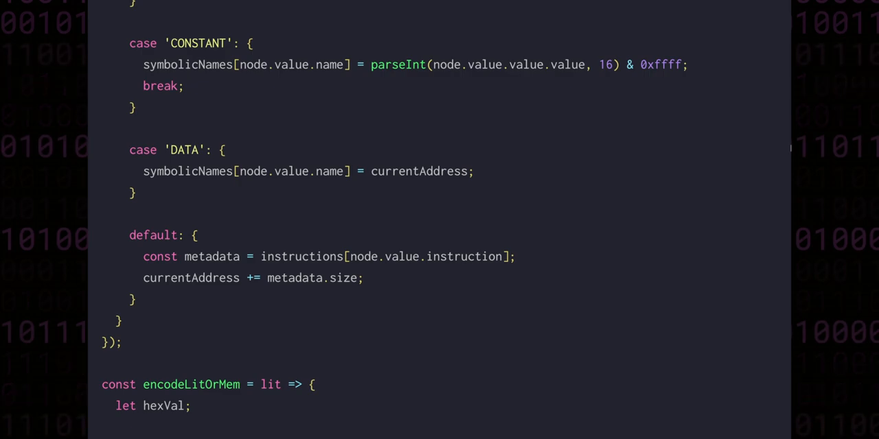
{"action": "type", "text": "const sizeOfEachValueInBytes = node.value.size === 16 ? 2 : 1;"}
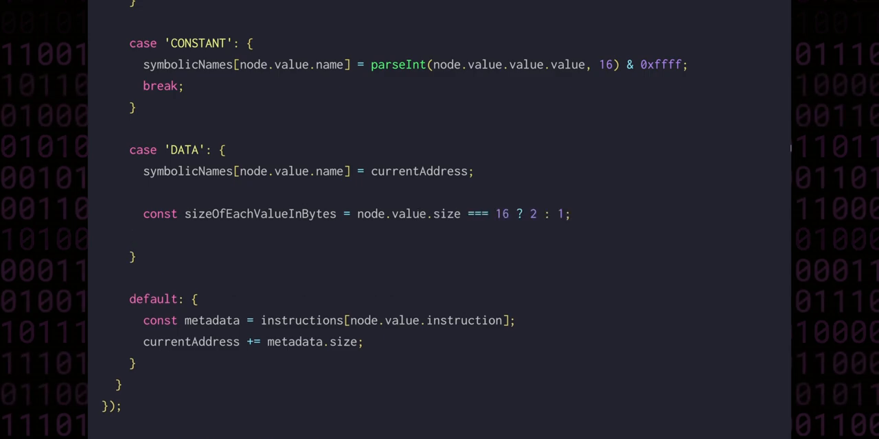
{"action": "type", "text": "const totalSizeOfDataInBytes = node.value.va"}
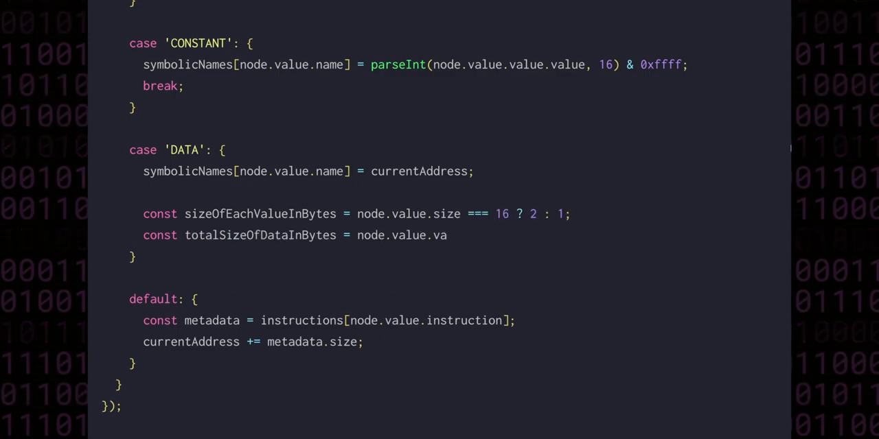
{"action": "type", "text": "lues.length * sizeOfEachValueInBytes;"}
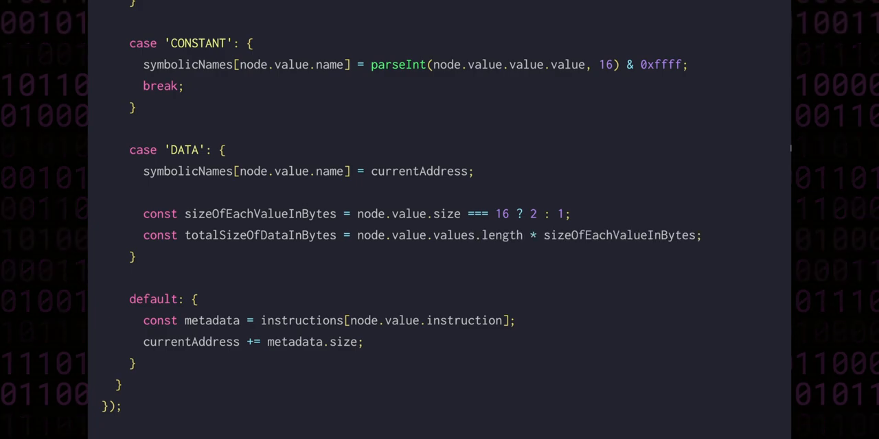
{"action": "type", "text": "currentAddress += totalSizeOfDataInBytes;"}
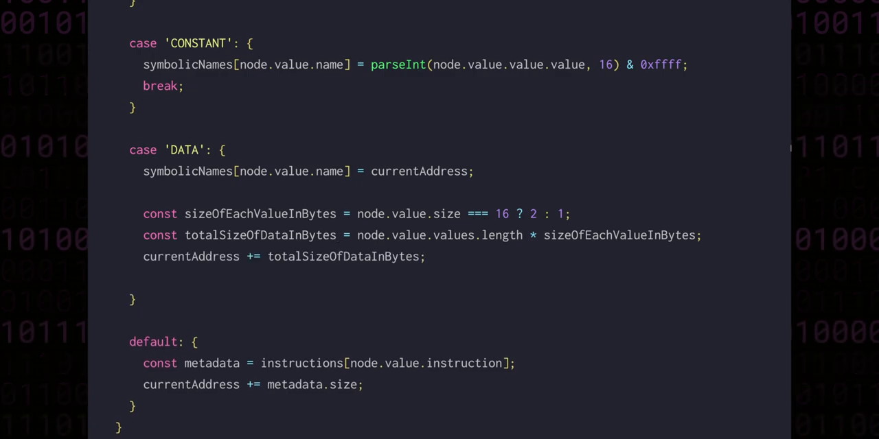
{"action": "type", "text": "break;"}
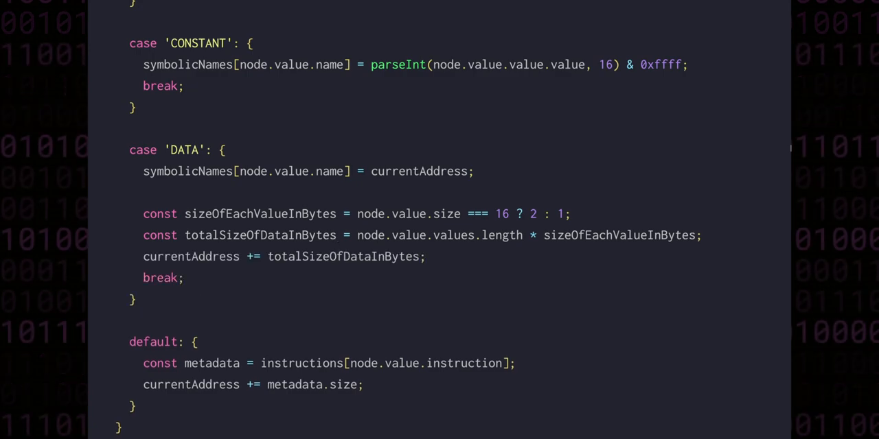
{"action": "scroll", "scroll_direction": "down", "scroll_amount": 3}
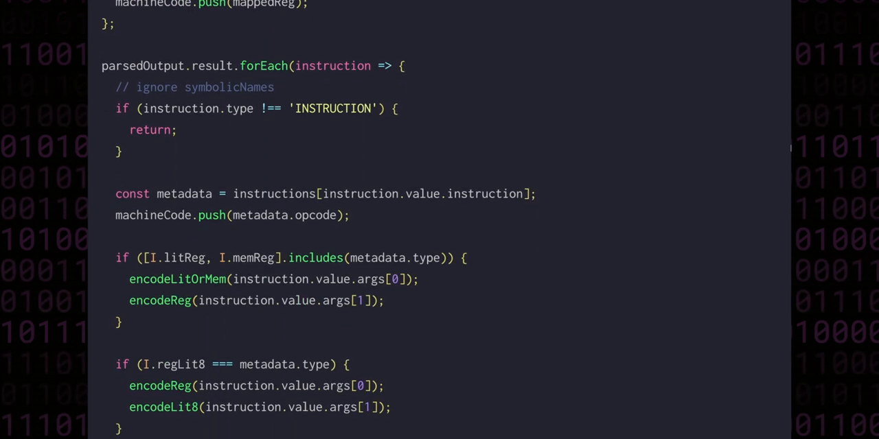
Step: Rename the encoding forEach parameter to node and move down to the DATA dispatch and encodeData8 stub
{"action": "double_click", "coordinate": [332, 66]}
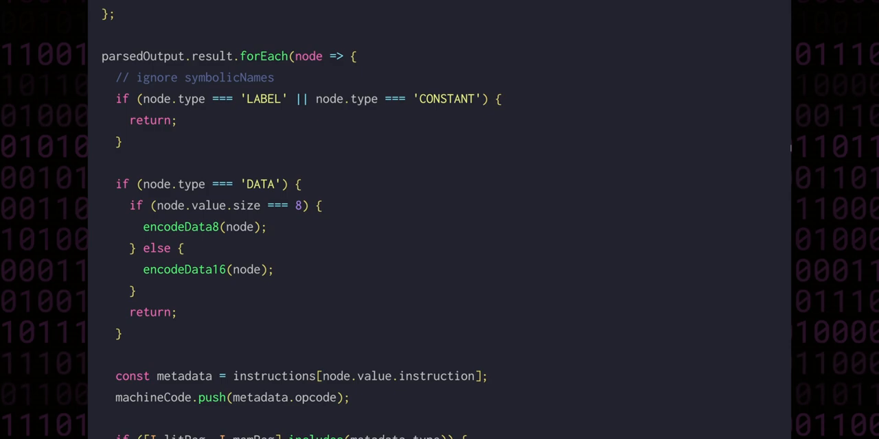
{"action": "scroll", "scroll_direction": "down", "scroll_amount": 3}
{"action": "type", "text": "const encodeData8 = node => {"}
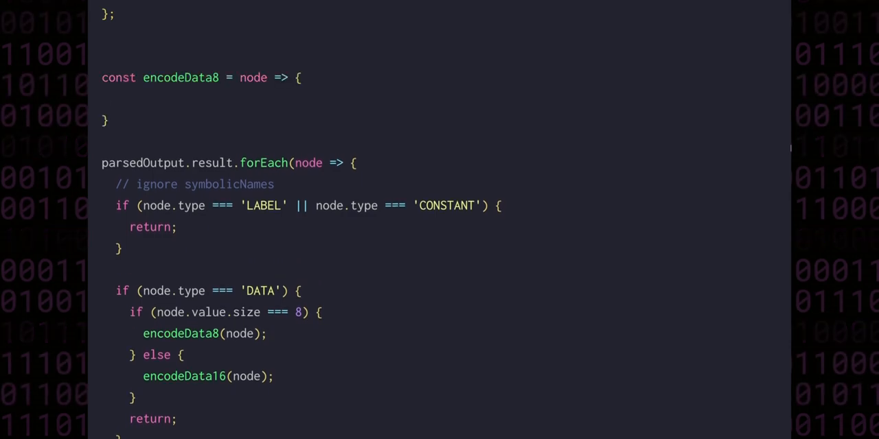
Step: Implement encodeData8/encodeData16 loops parsing parseInt(byte.value, 16) and pushing results into machineCode
{"action": "type", "text": "for (let byte of node.value.values) {"}
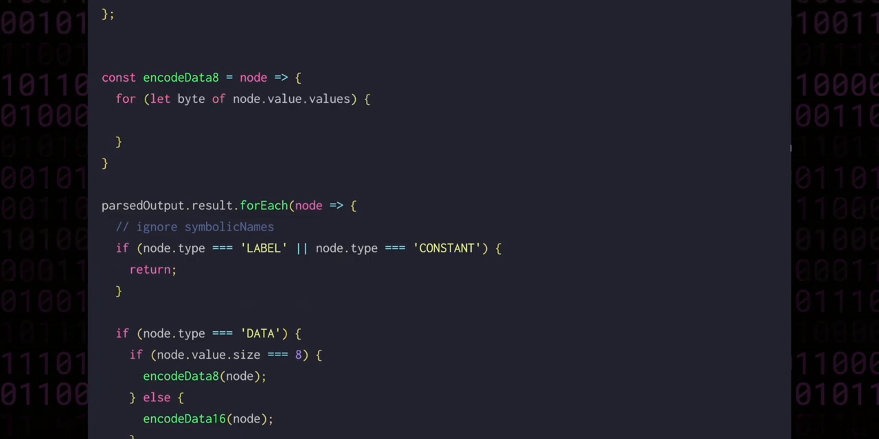
{"action": "type", "text": "const parsed = parseInt(byte.value, 16);"}
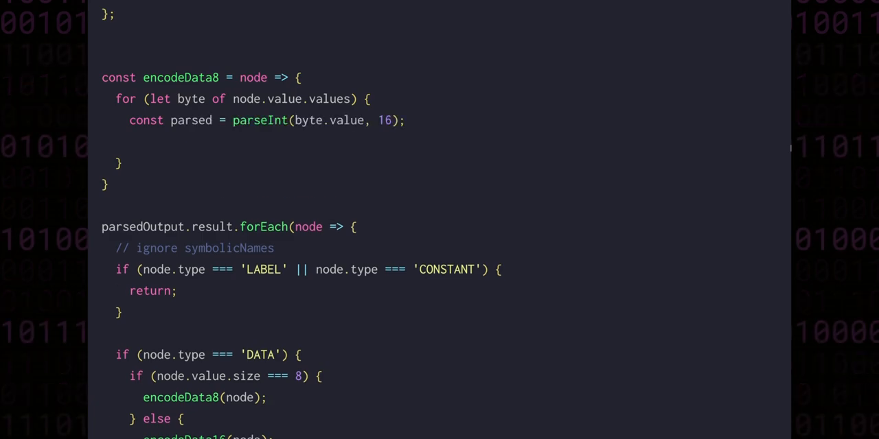
{"action": "type", "text": "machineCode.push(parsed & 0xff);"}
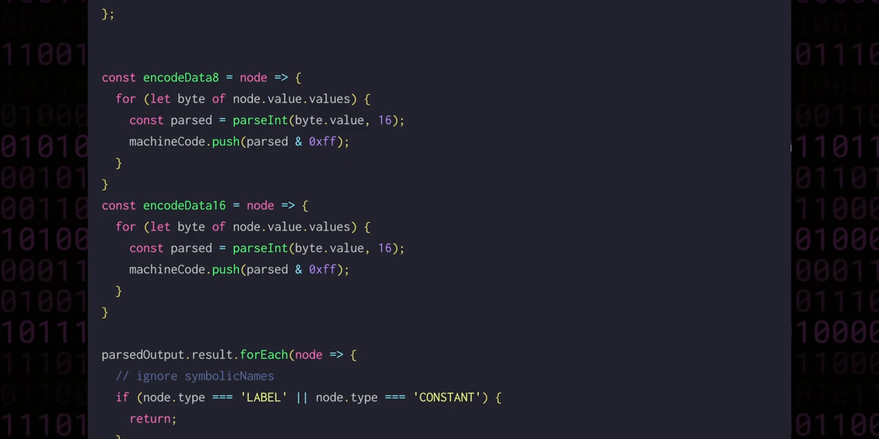
{"action": "type", "text": "machineCode.push((parsed"}
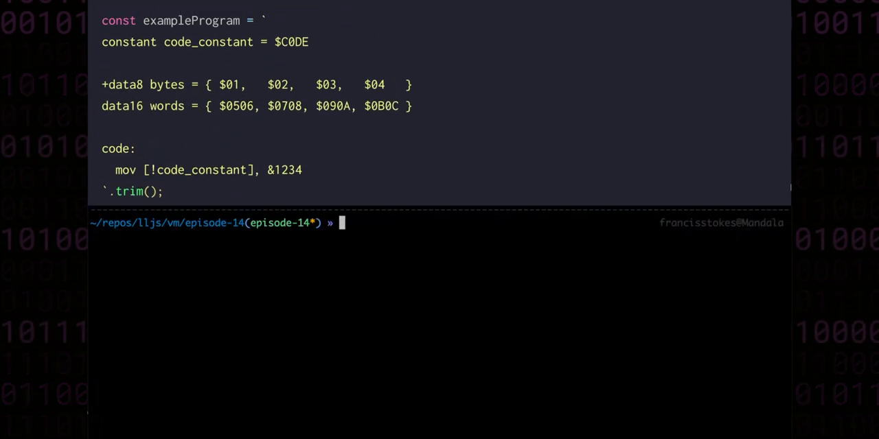
Step: Run the assembler in the terminal with node assembler/index.js
{"action": "type", "text": "node assembler/inde"}
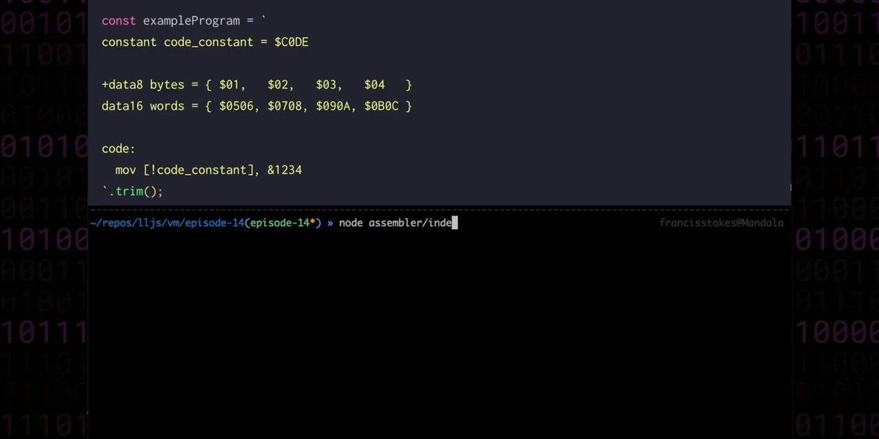